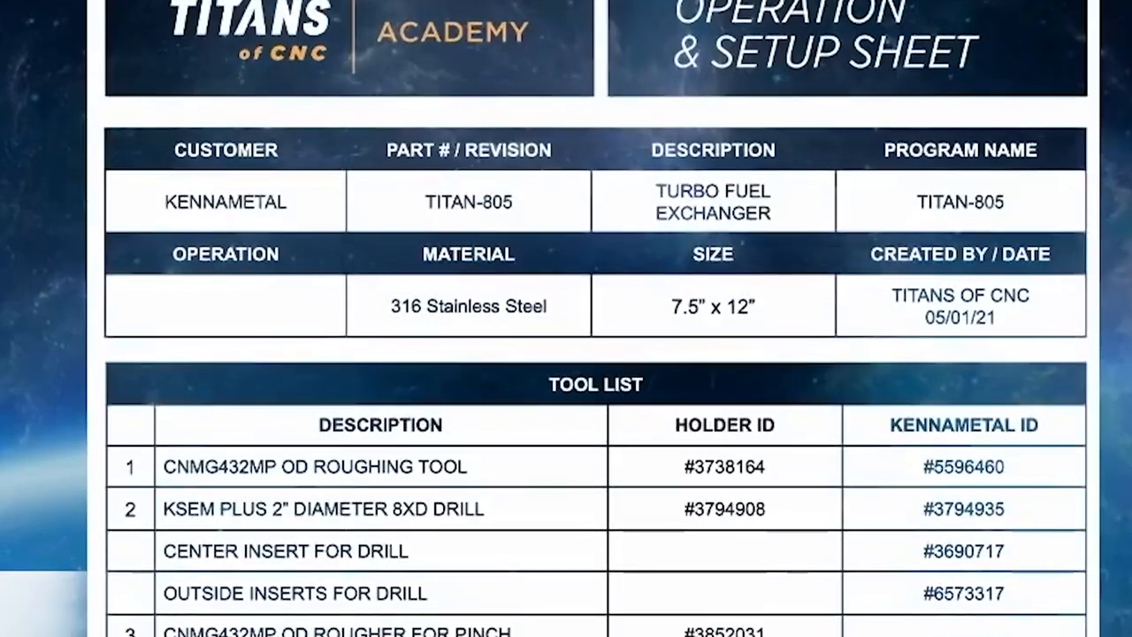
{"action": "scroll", "scroll_direction": "down", "scroll_amount": 3}
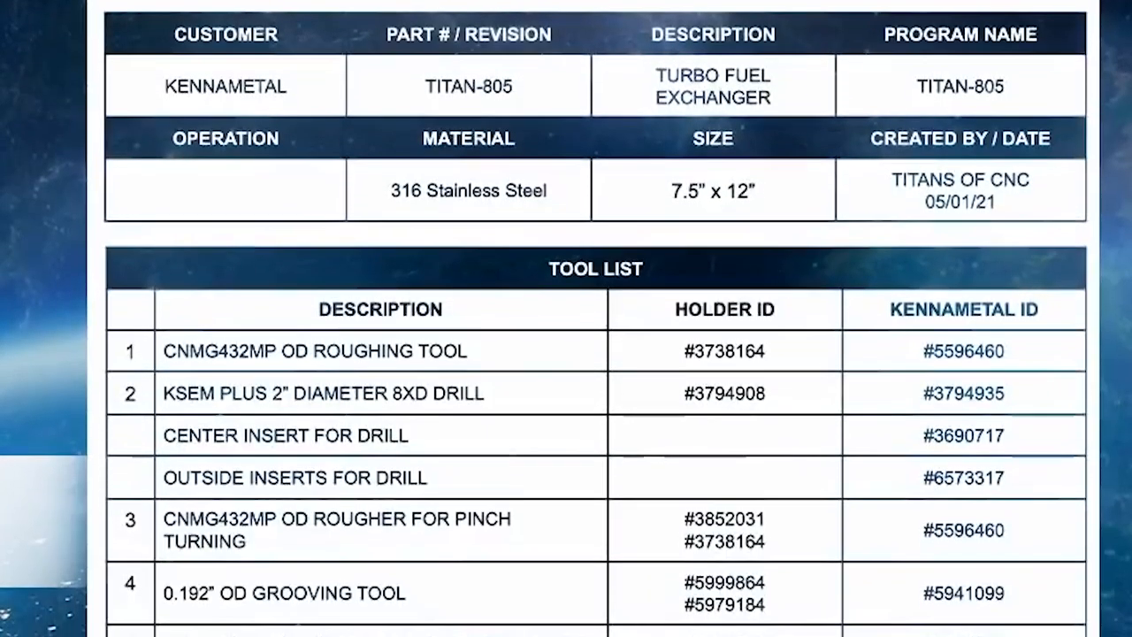
{"action": "scroll", "scroll_direction": "down", "scroll_amount": 3}
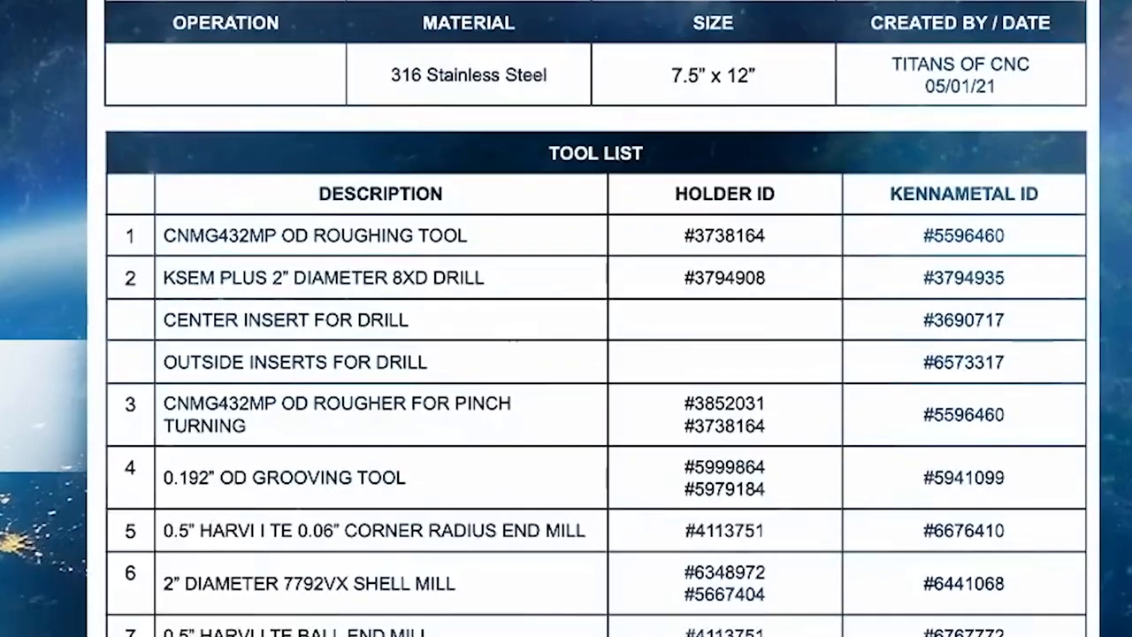
{"action": "scroll", "scroll_direction": "down", "scroll_amount": 3}
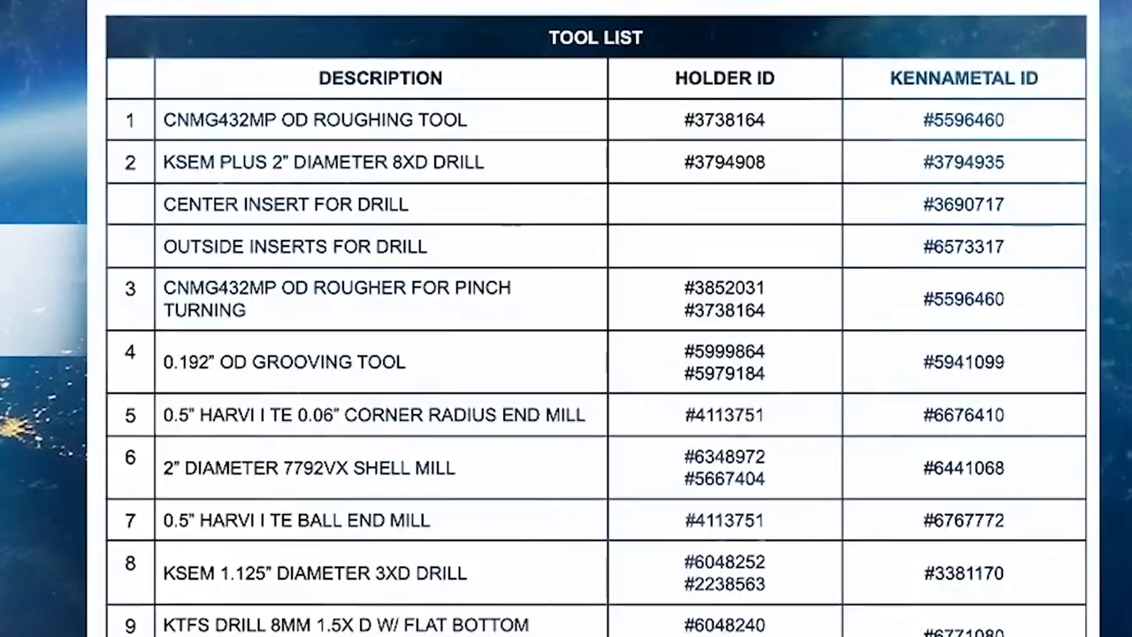
{"action": "scroll", "scroll_direction": "down", "scroll_amount": 3}
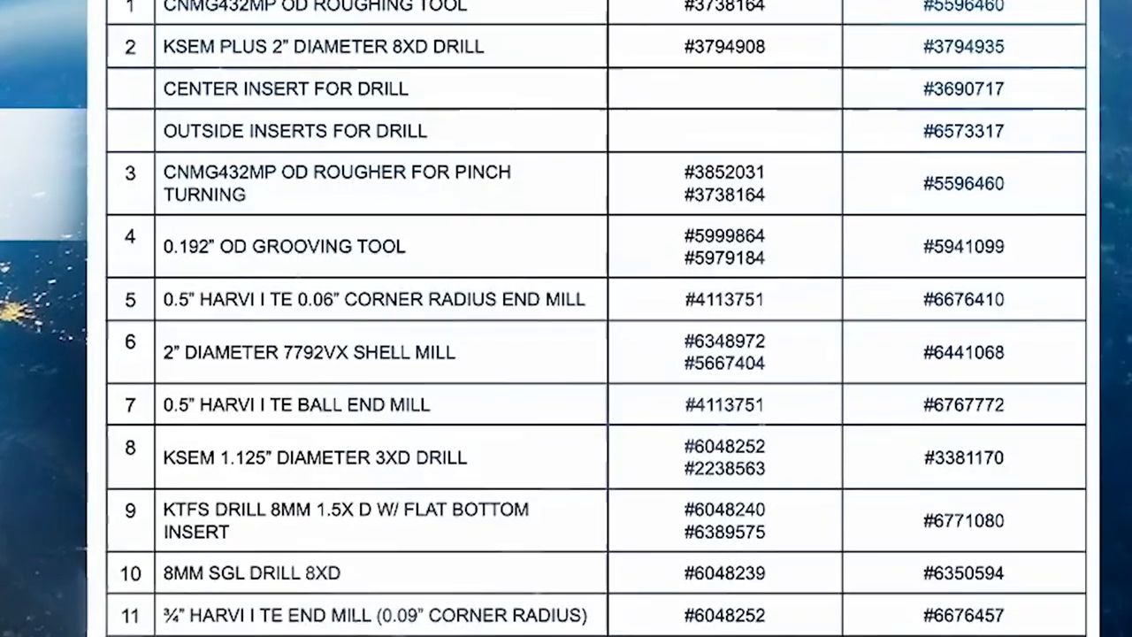